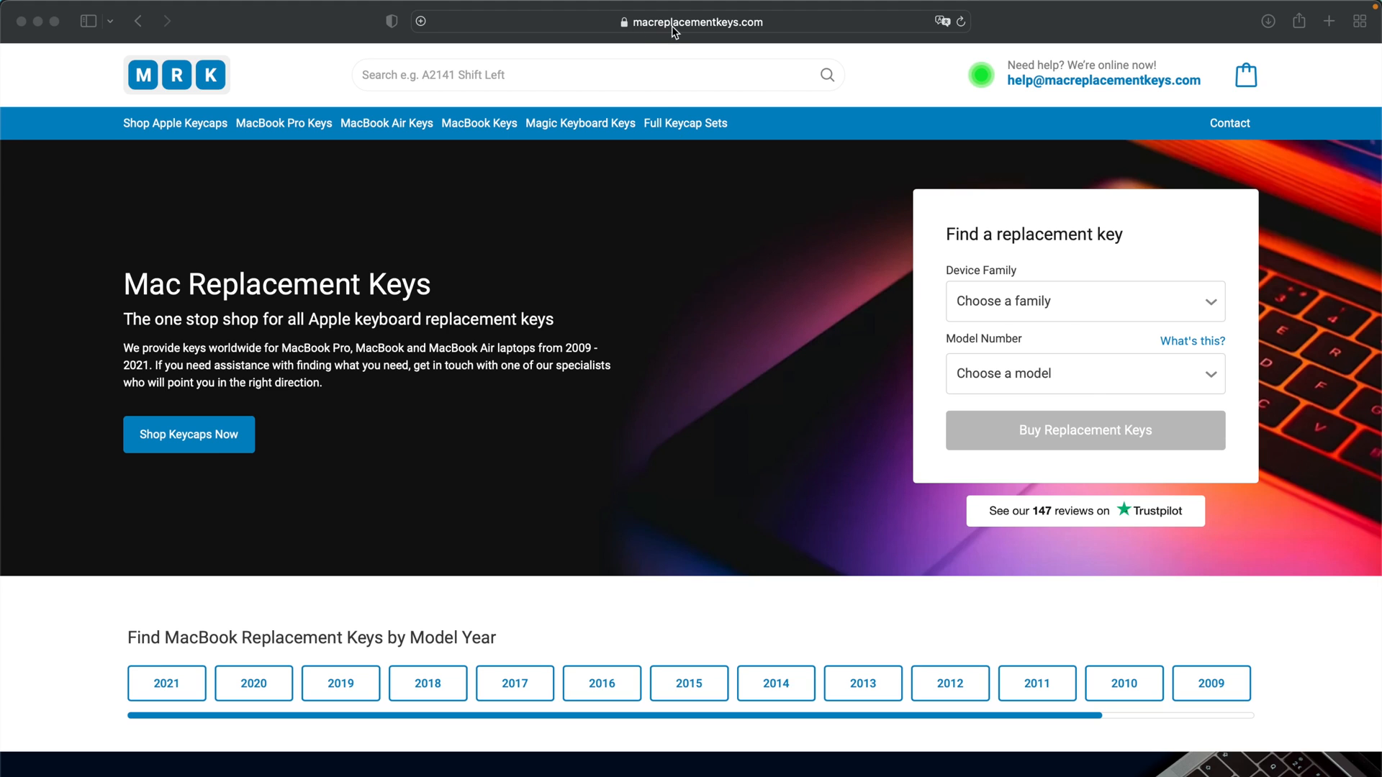
{"action": "mouse_move", "coordinate": [1080, 434]}
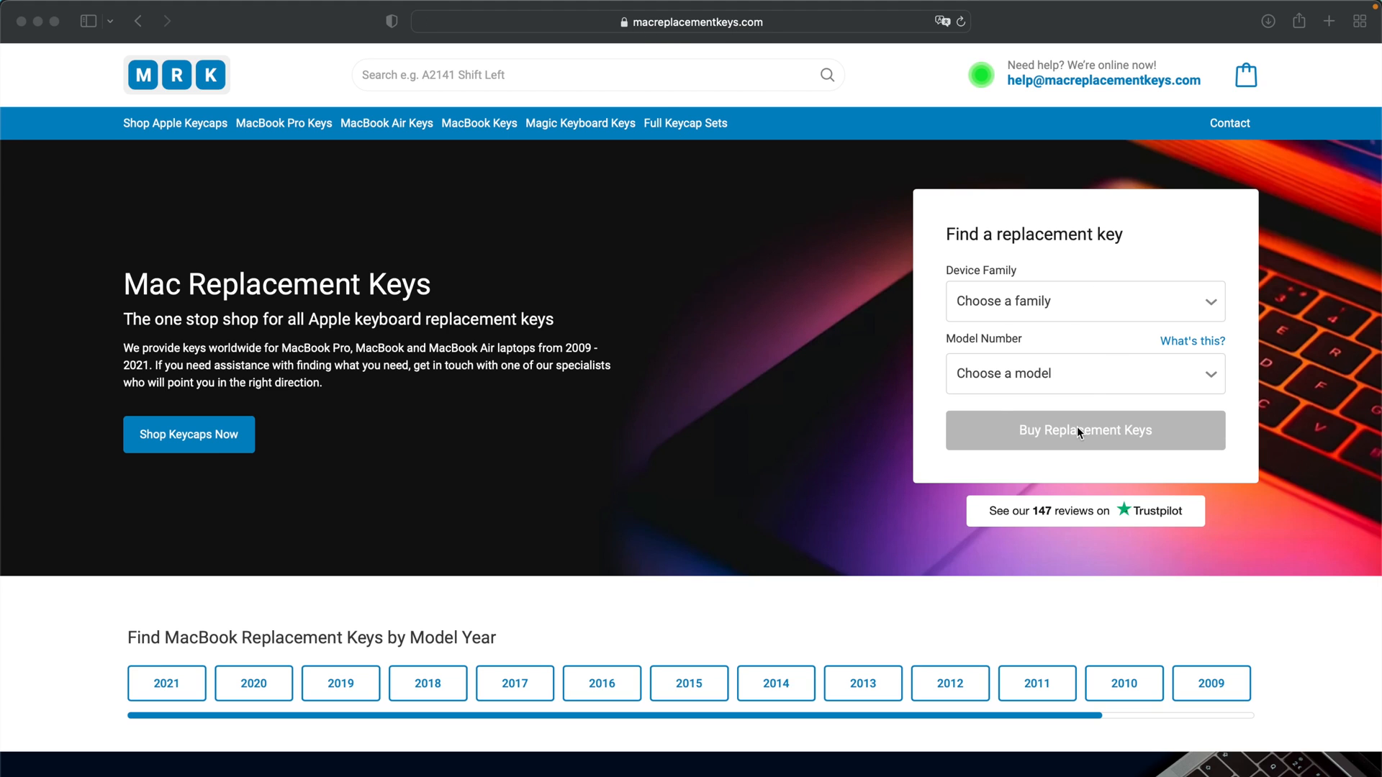
{"action": "mouse_move", "coordinate": [1071, 314]}
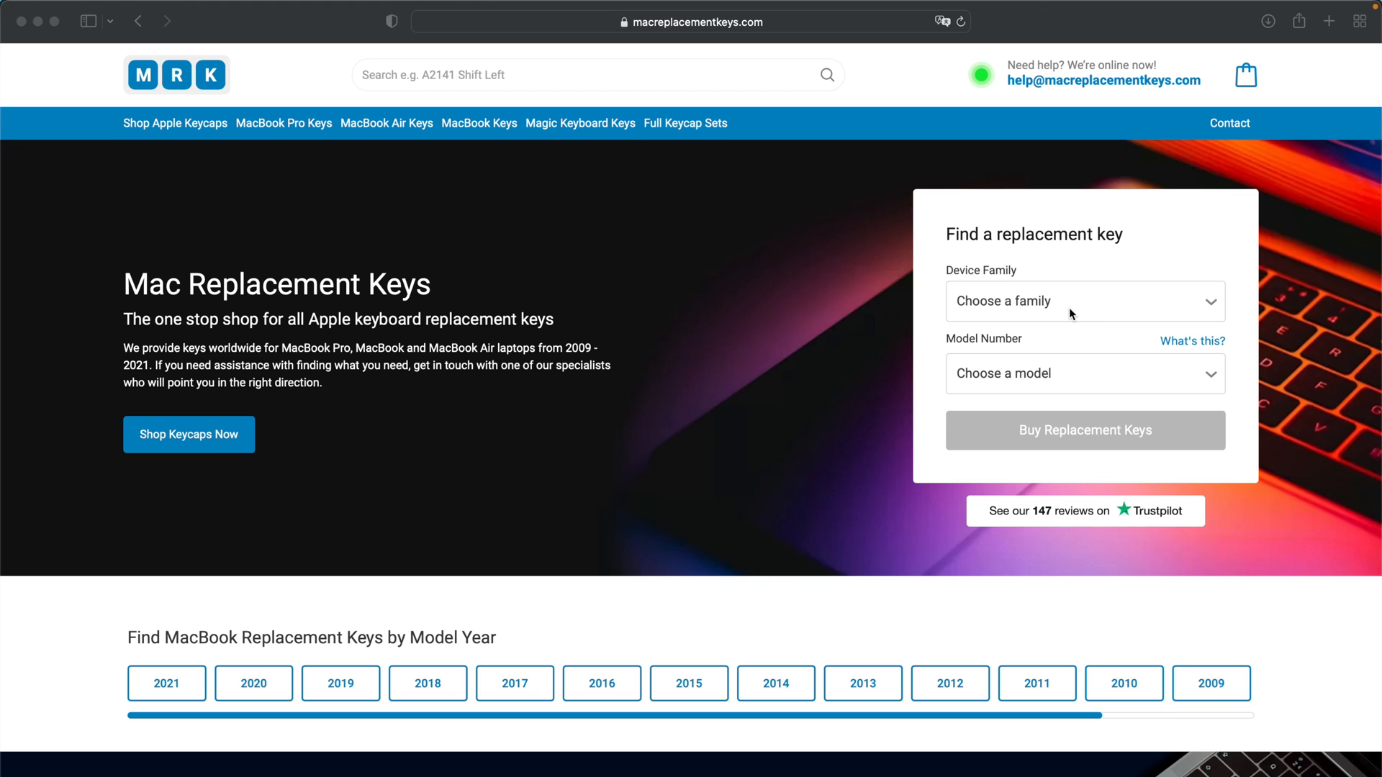
Choose MacBook Pro as the device family and A1708 as the model number.
{"action": "left_click", "coordinate": [1084, 301]}
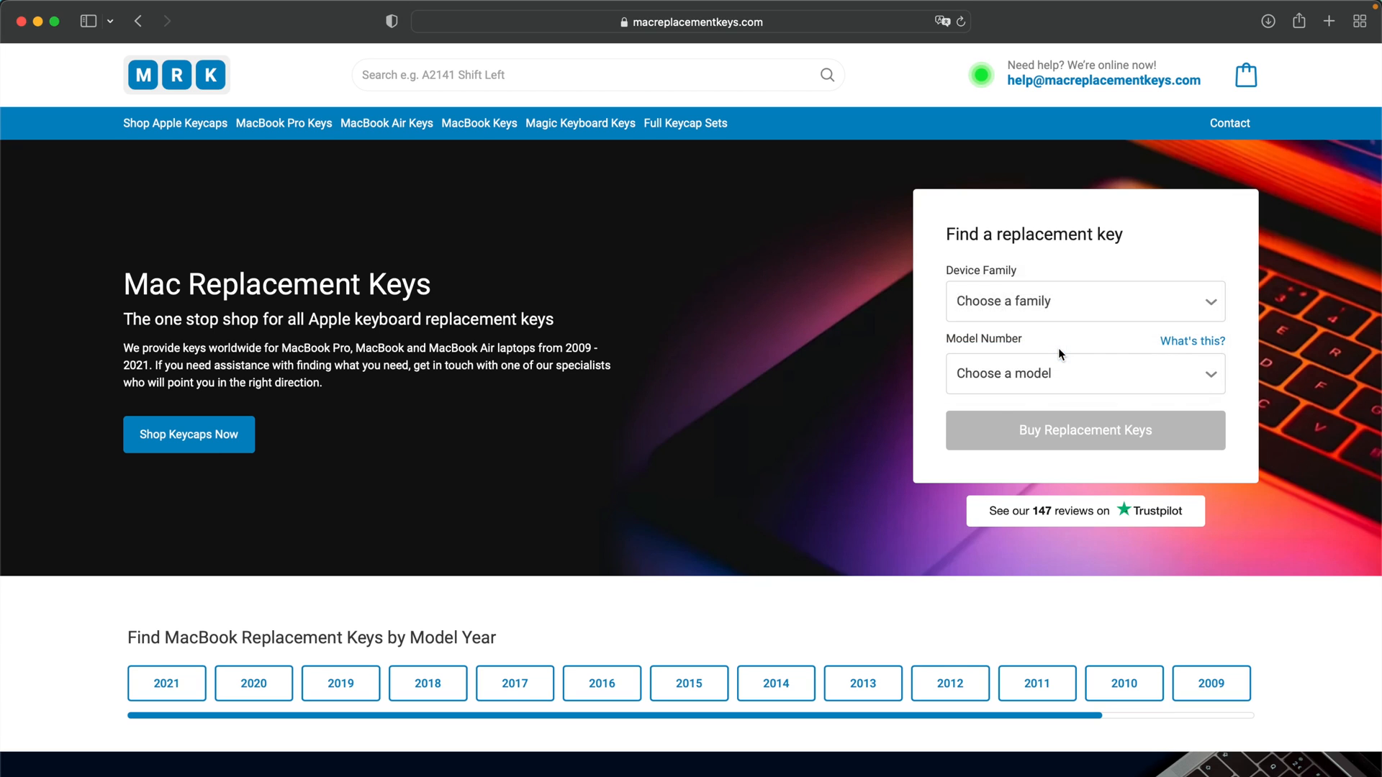
{"action": "left_click", "coordinate": [1084, 301]}
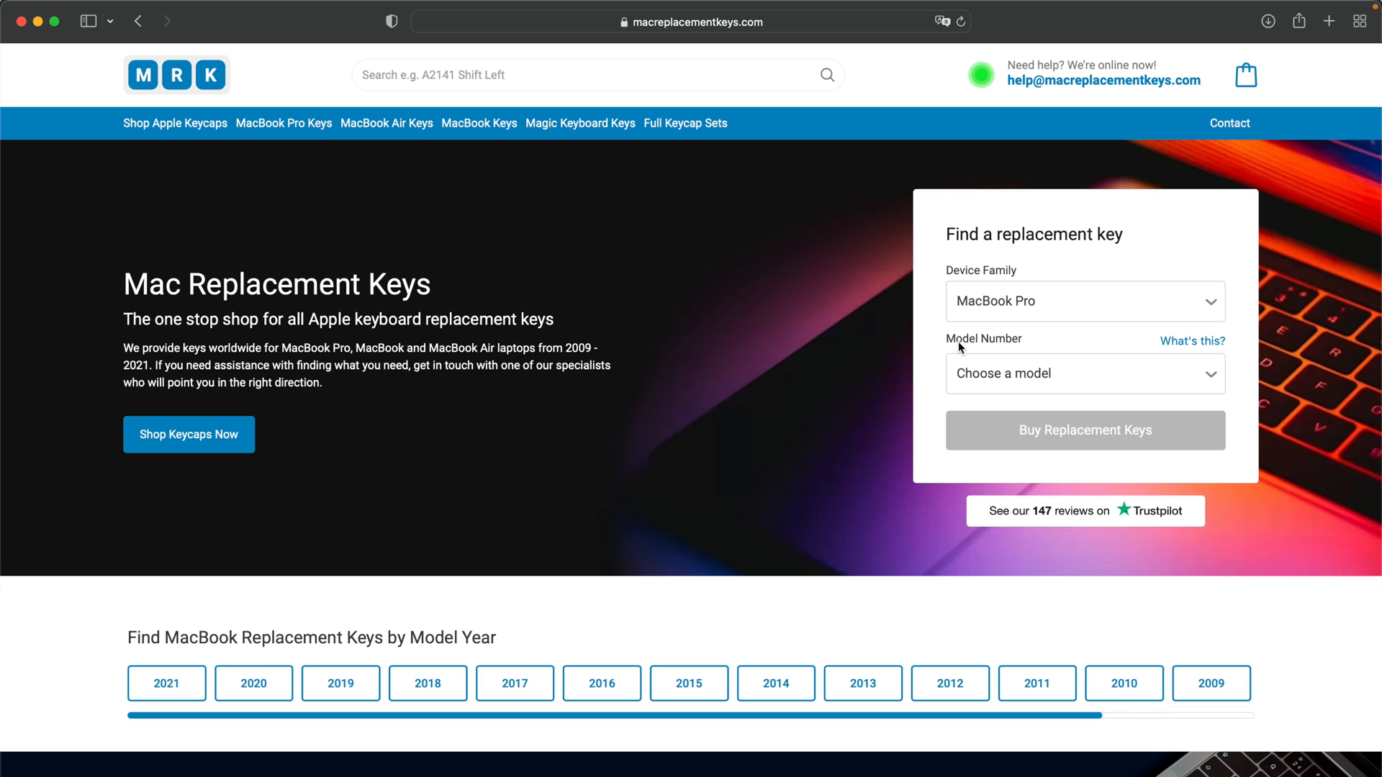
{"action": "left_click", "coordinate": [1086, 373]}
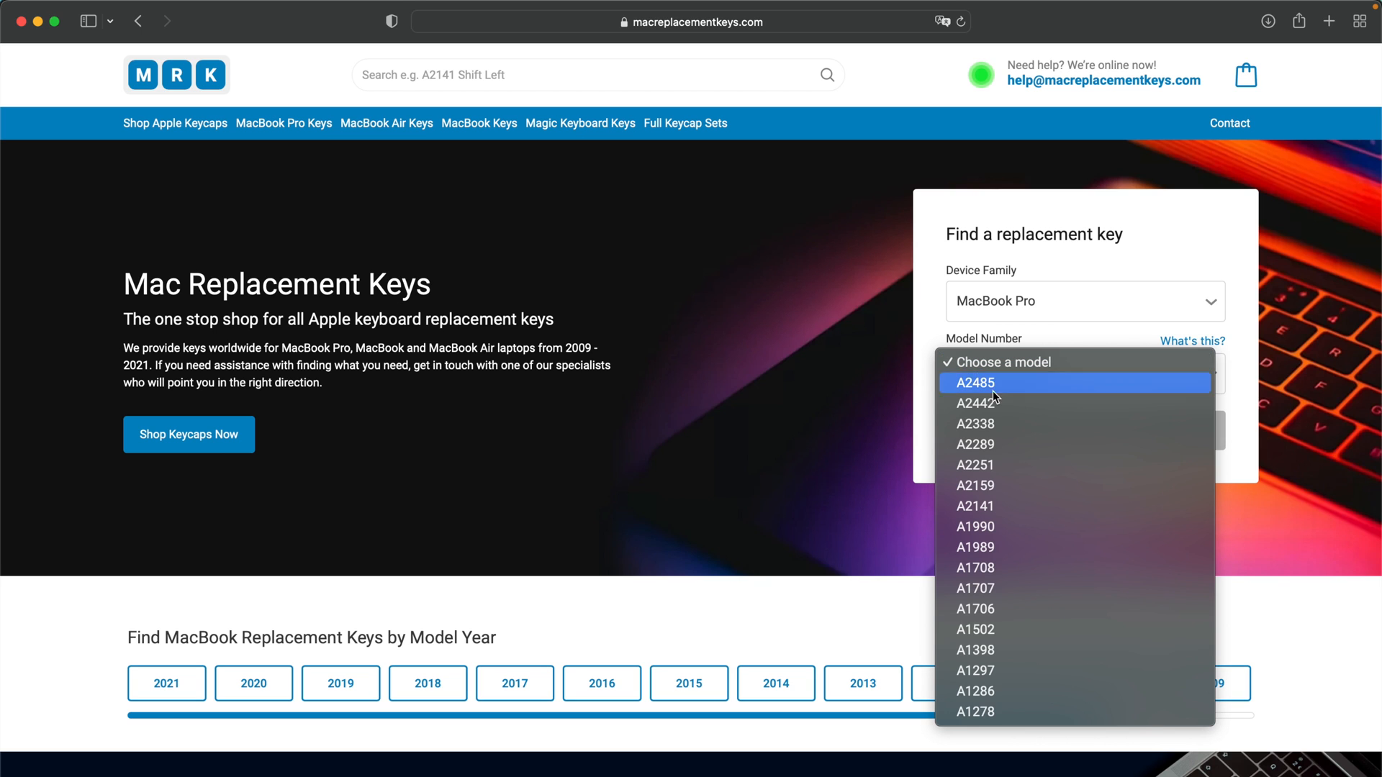
{"action": "left_click", "coordinate": [975, 567]}
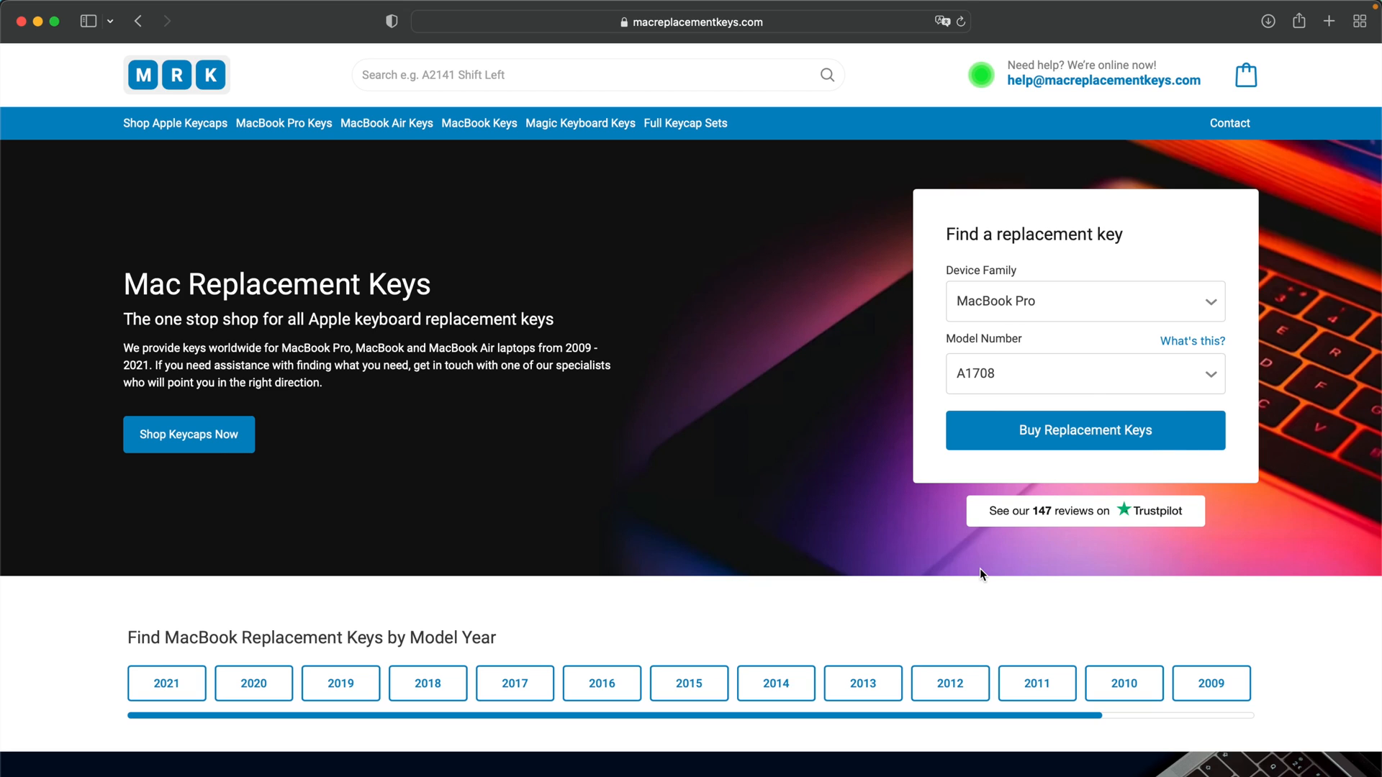
{"action": "mouse_move", "coordinate": [1248, 599]}
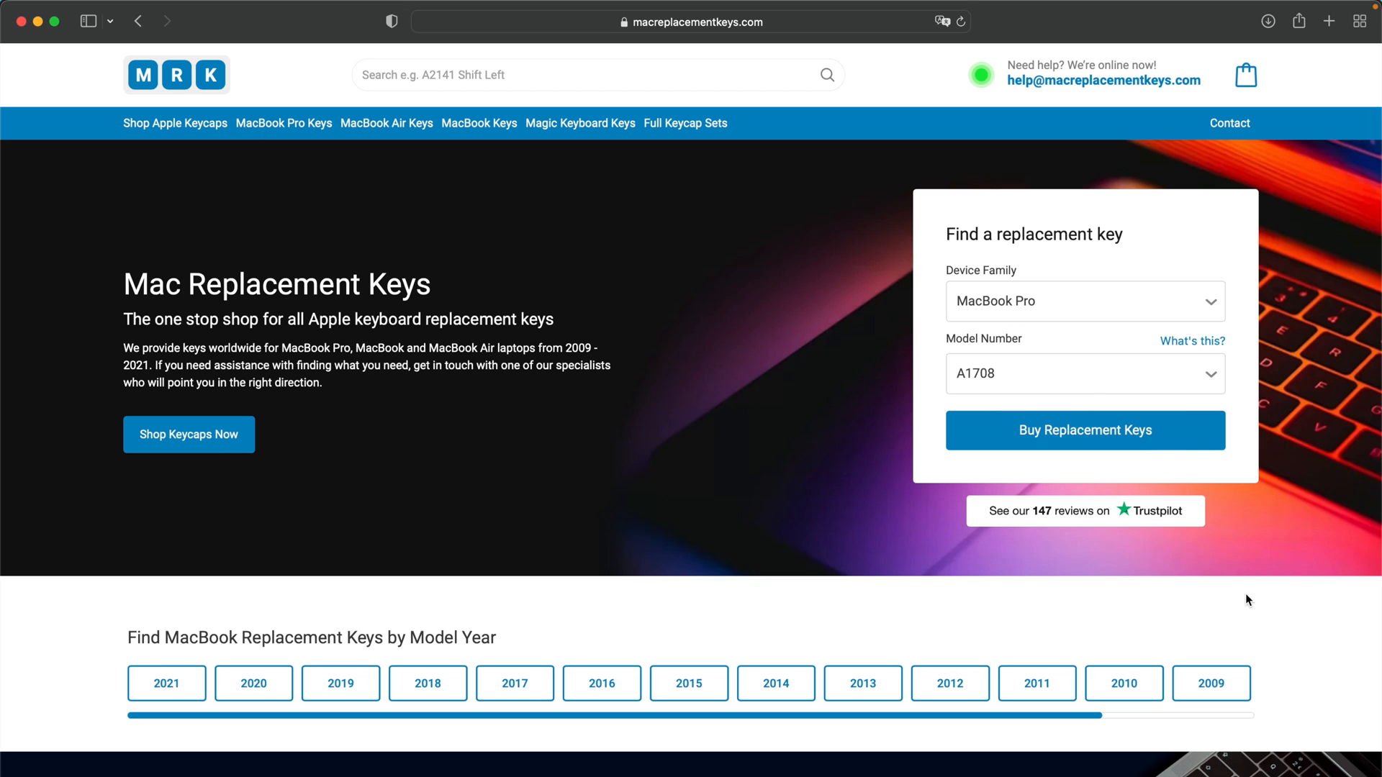
View and dismiss the 'What's this?' help on finding the model number.
{"action": "left_click", "coordinate": [1193, 341]}
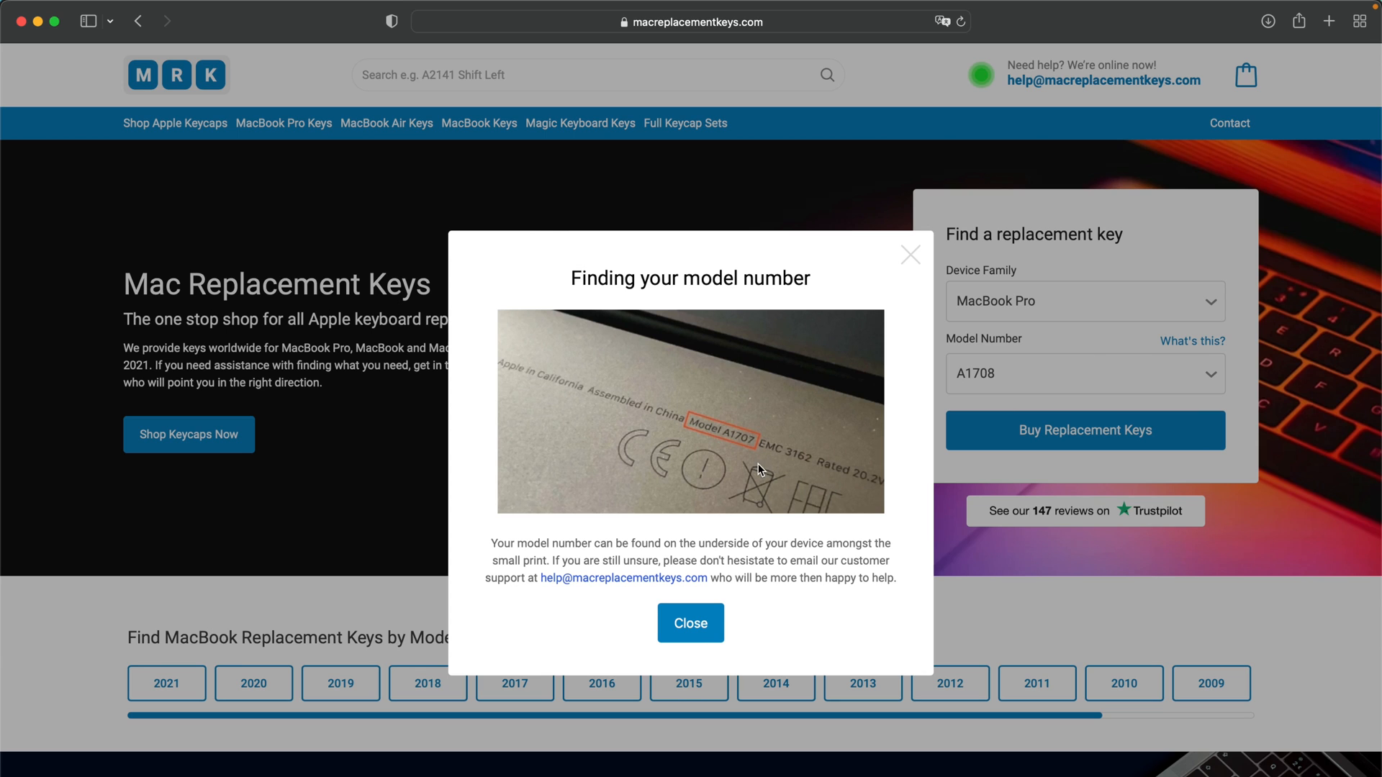
{"action": "mouse_move", "coordinate": [767, 557]}
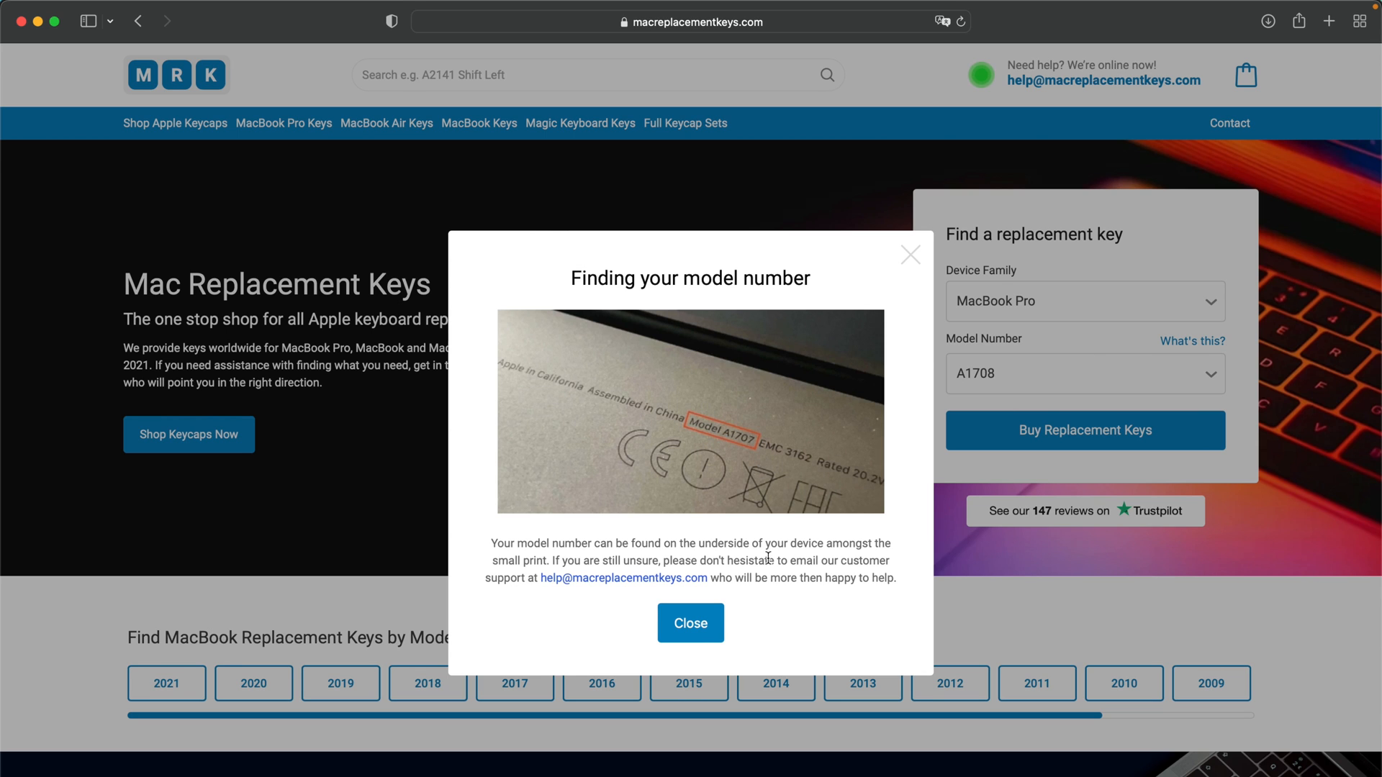
{"action": "left_click", "coordinate": [689, 623]}
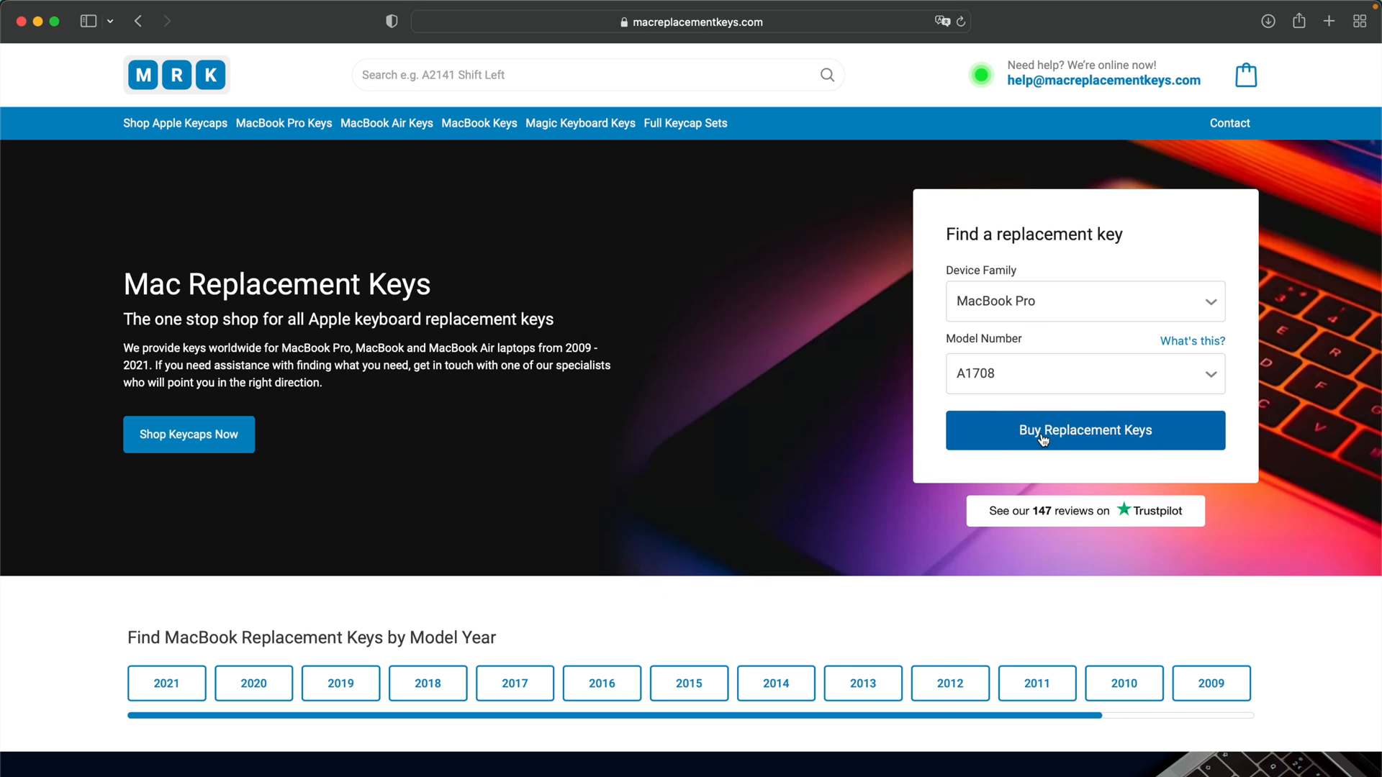
Add the Command Left key for MacBook Pro A1708 to the basket (£8.65).
{"action": "left_click", "coordinate": [1086, 431]}
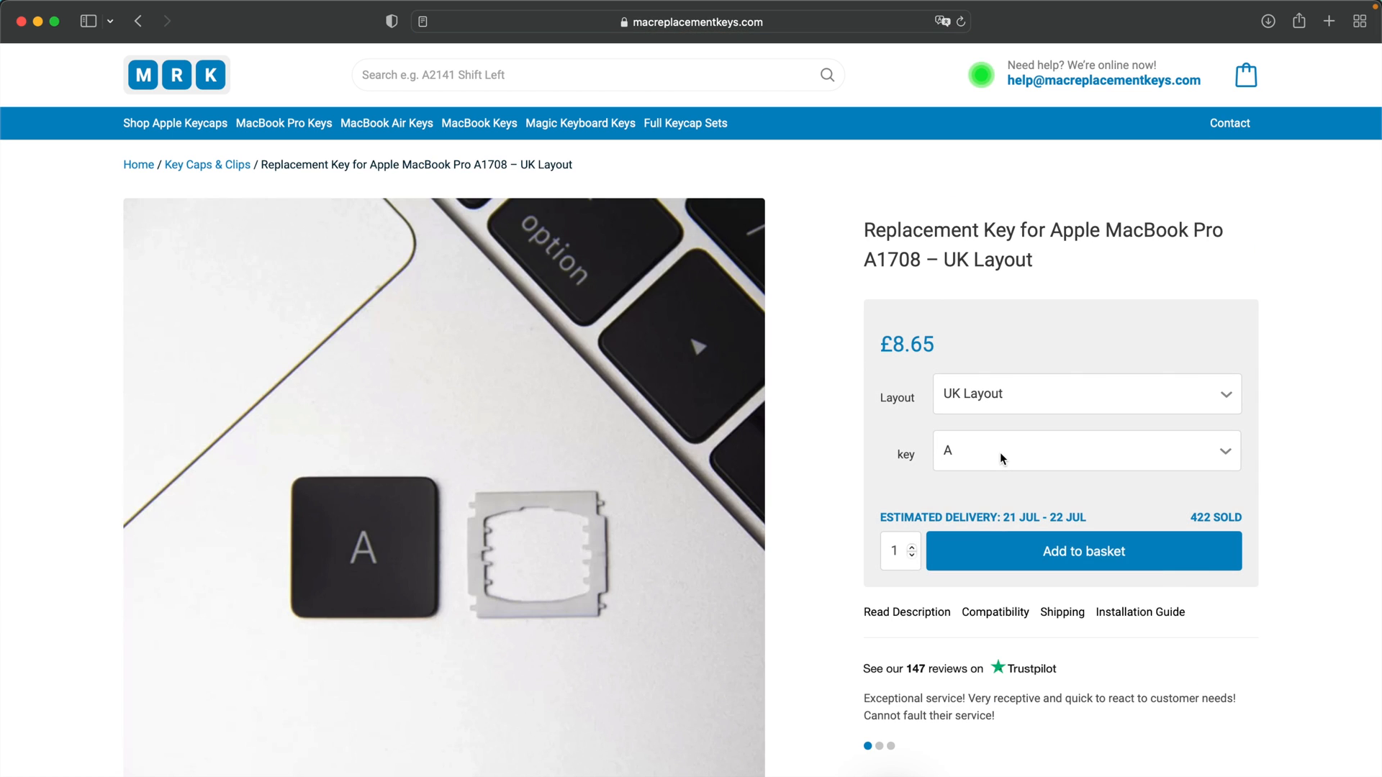
{"action": "left_click", "coordinate": [1085, 451]}
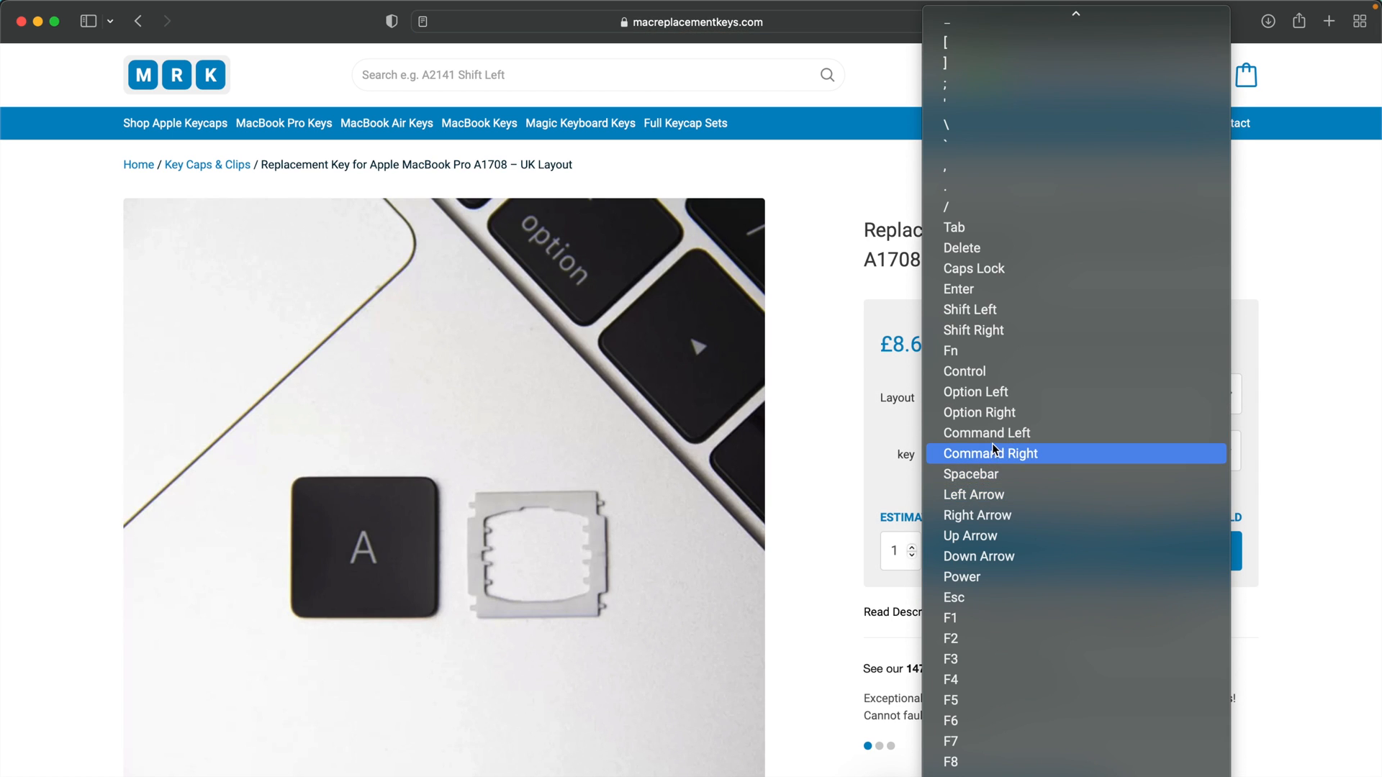
{"action": "mouse_move", "coordinate": [1001, 450]}
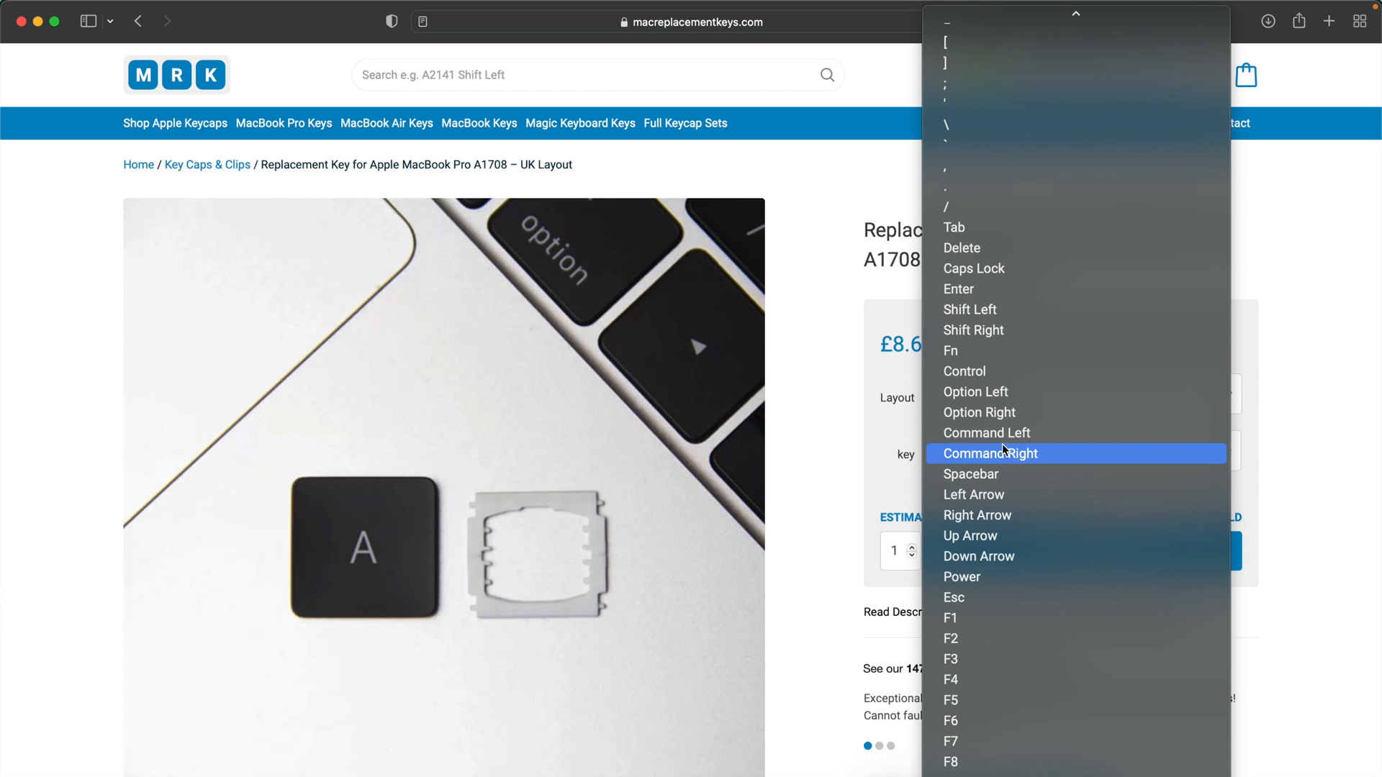
{"action": "left_click", "coordinate": [970, 474]}
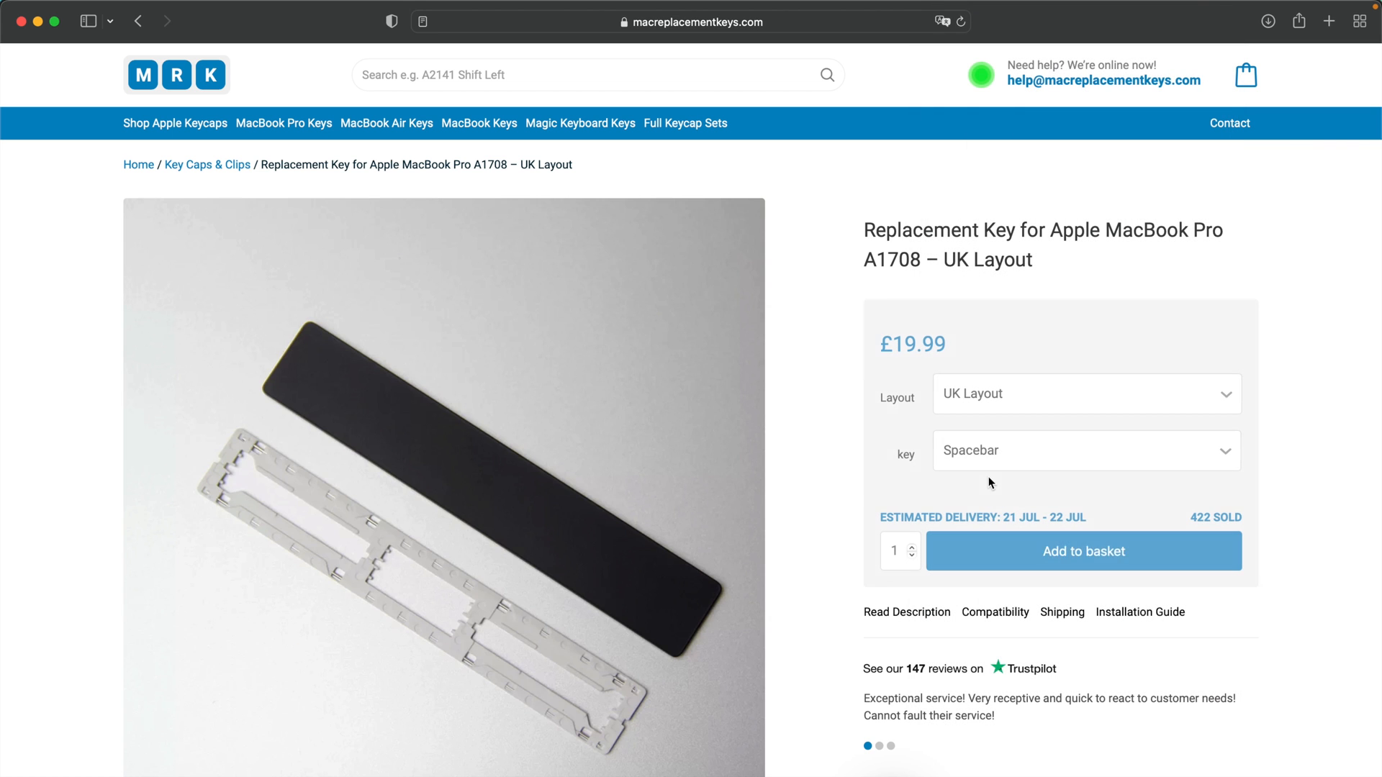
{"action": "left_click", "coordinate": [1084, 450]}
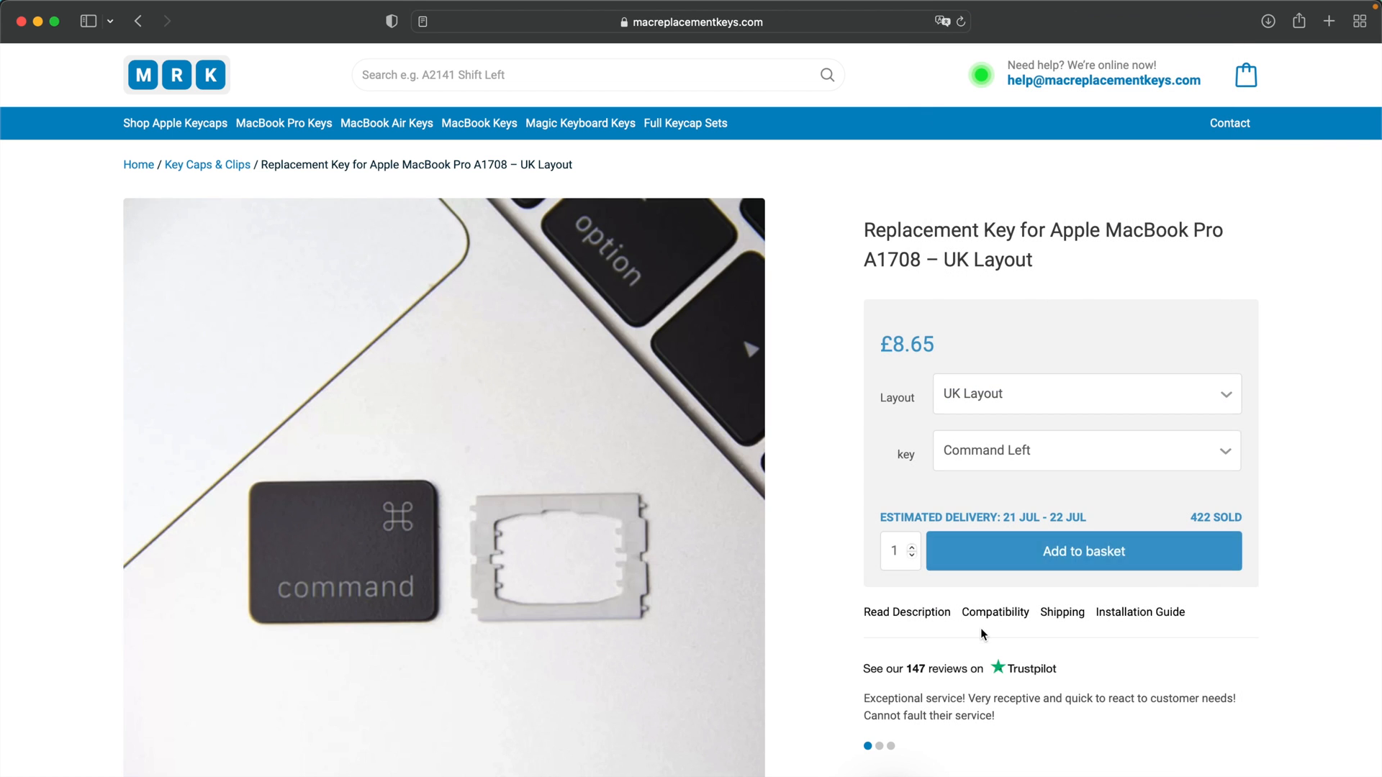
{"action": "left_click", "coordinate": [1083, 552]}
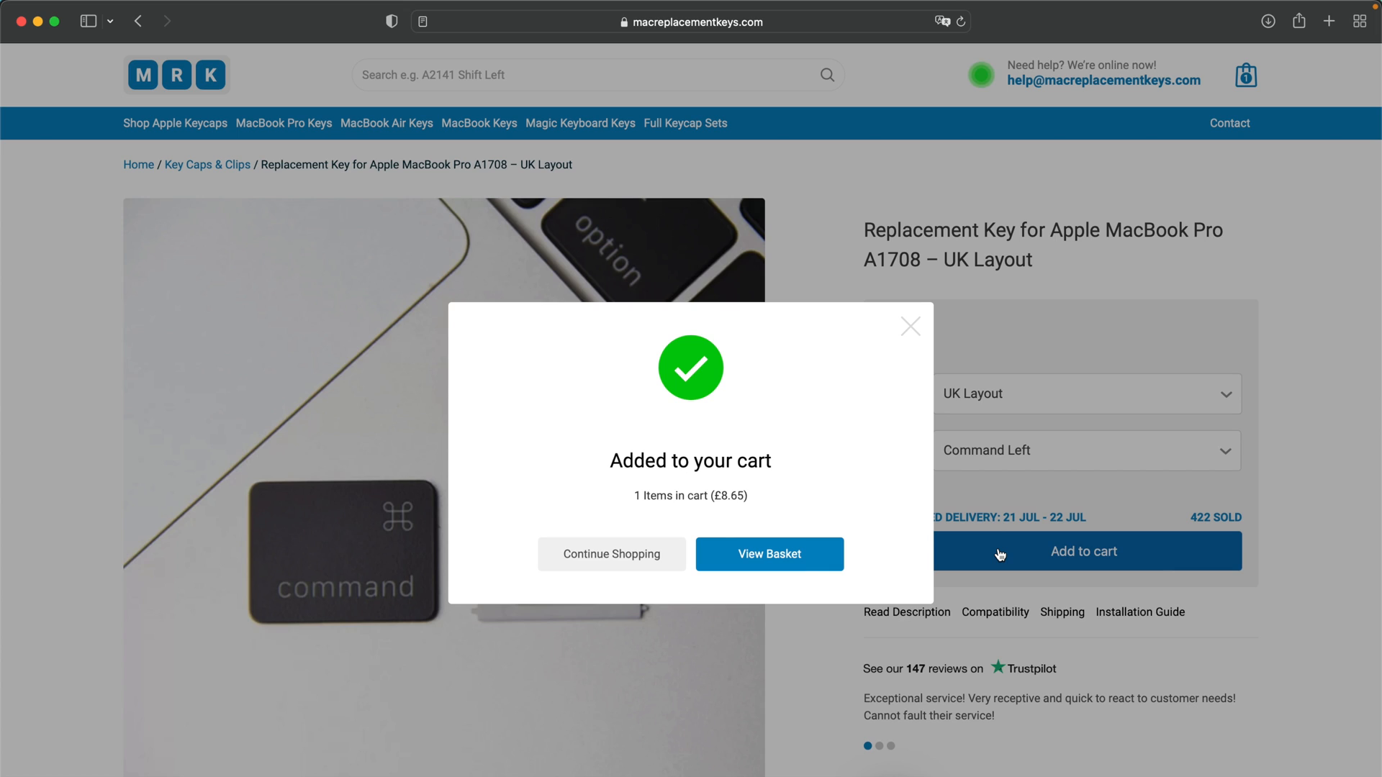
{"action": "mouse_move", "coordinate": [947, 417]}
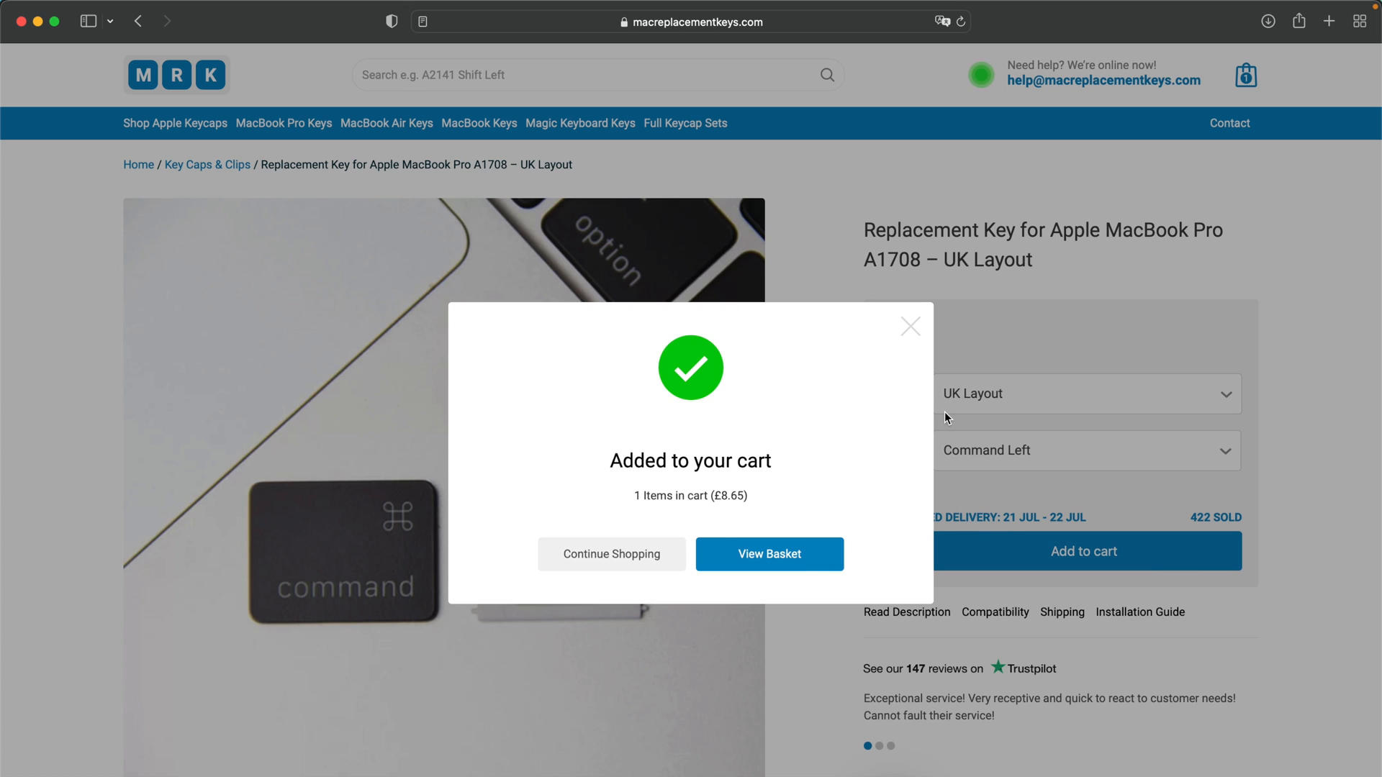